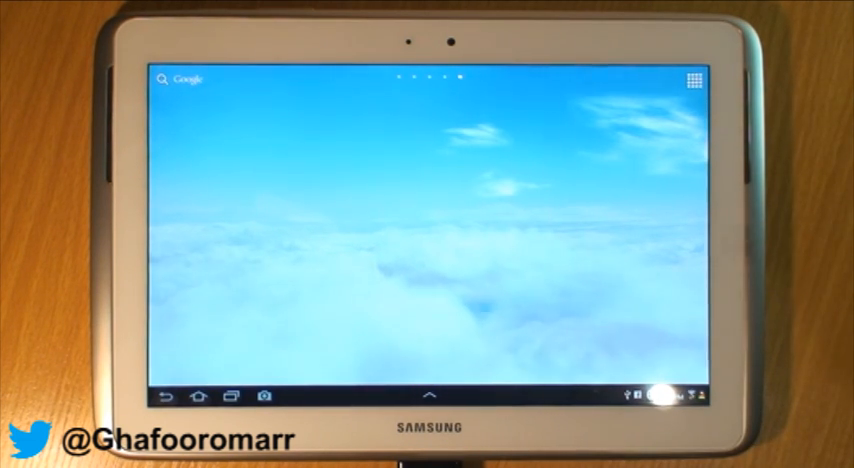
Step: Open the apps drawer to launch Email and reach the Set up email screen
{"action": "left_click", "coordinate": [693, 78]}
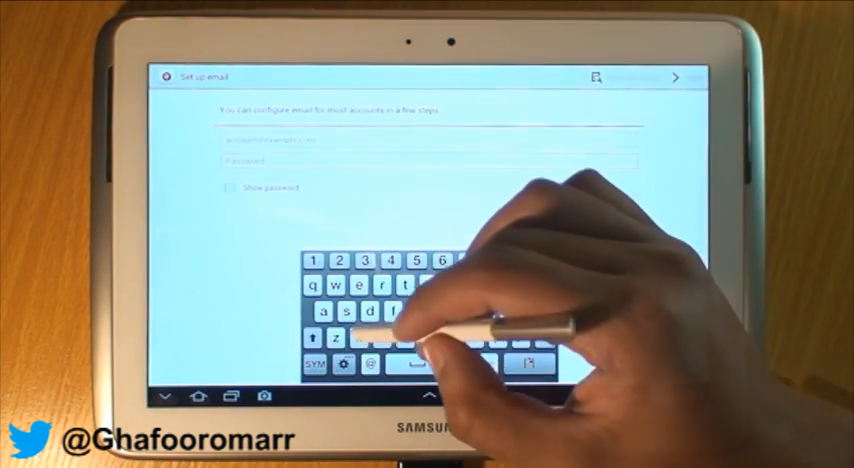
Step: Submit the Yahoo address and password to reach Account options
{"action": "left_click", "coordinate": [680, 77]}
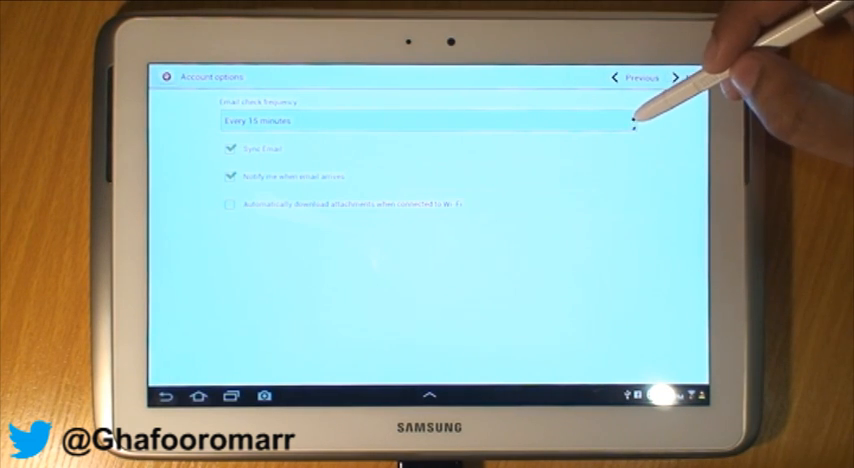
Step: Change the email check frequency from every 15 minutes to Once a day
{"action": "left_click", "coordinate": [425, 121]}
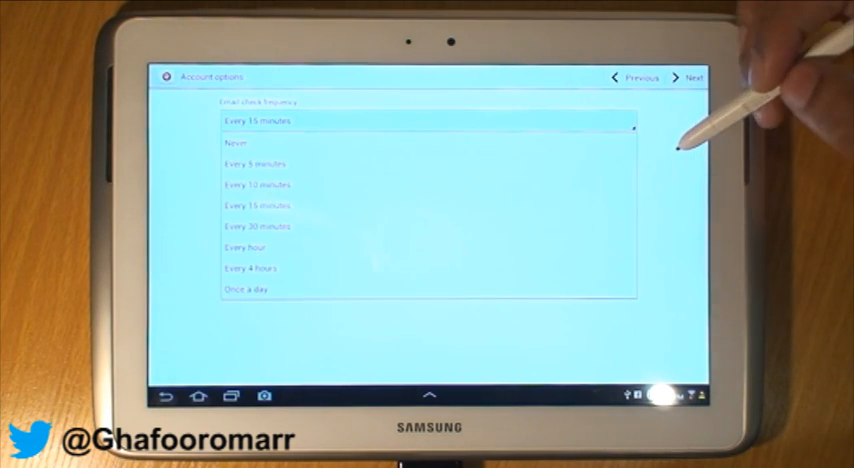
{"action": "mouse_move", "coordinate": [630, 170]}
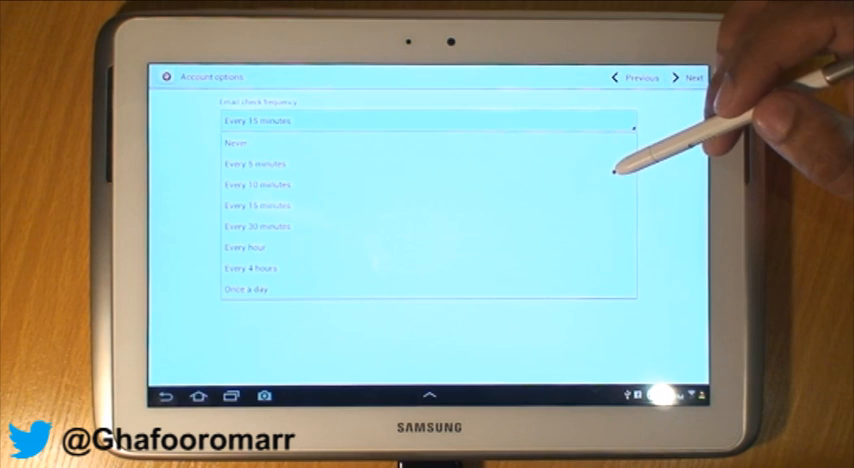
{"action": "mouse_move", "coordinate": [660, 200]}
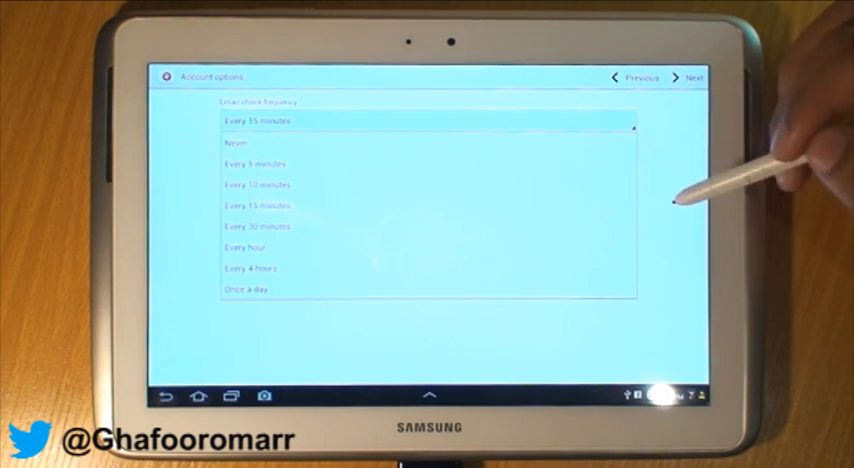
{"action": "mouse_move", "coordinate": [650, 190]}
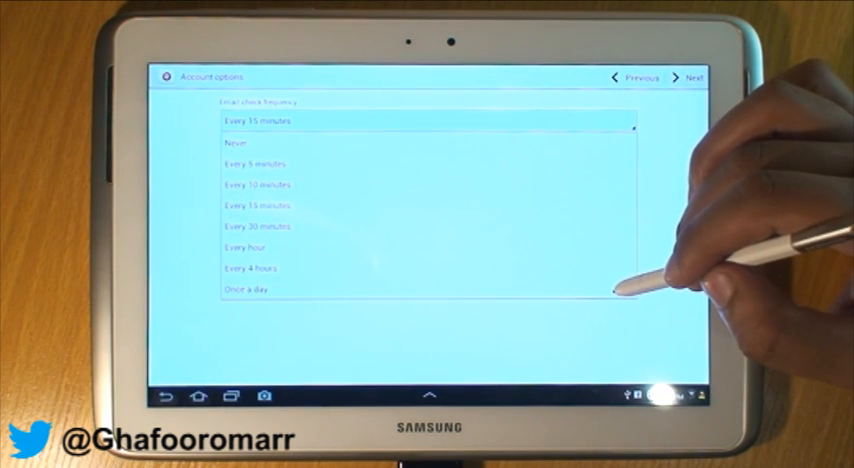
{"action": "left_click", "coordinate": [242, 289]}
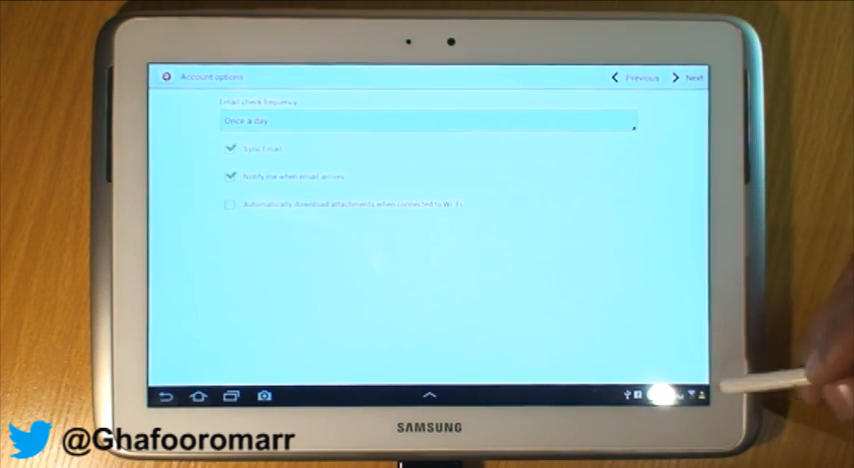
{"action": "left_click", "coordinate": [640, 397]}
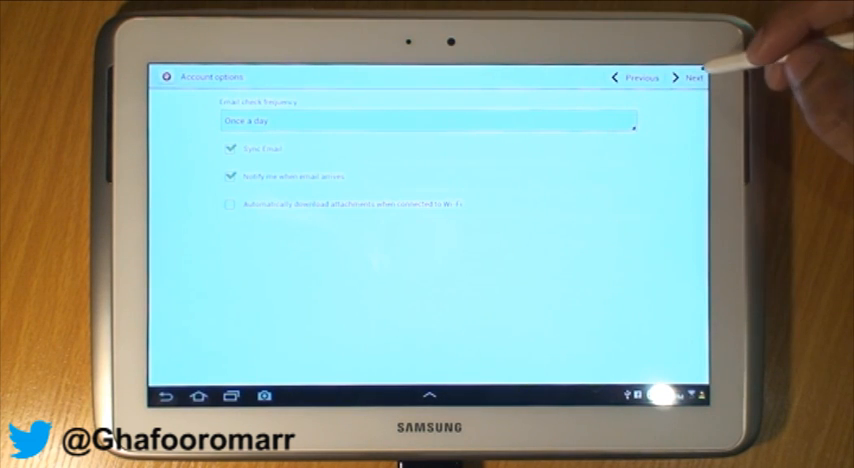
Step: Name the account 'Yahoo', add the sender name, and finish setup
{"action": "left_click", "coordinate": [697, 77]}
{"action": "type", "text": "Yahoo"}
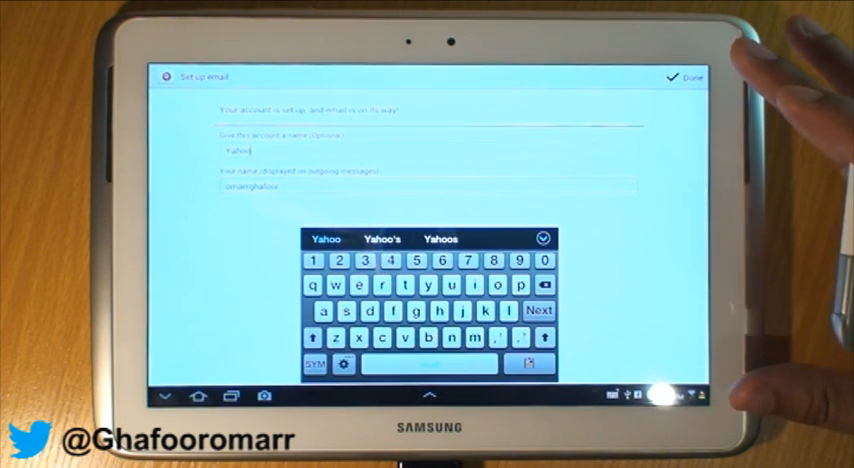
{"action": "mouse_move", "coordinate": [440, 30]}
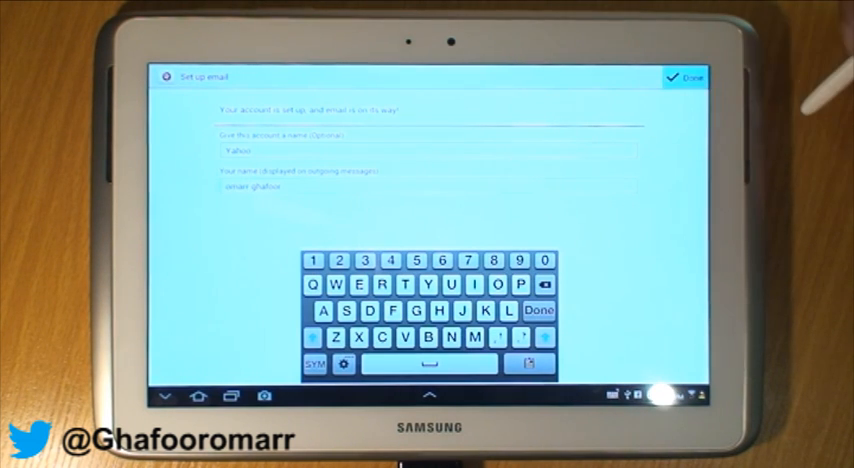
{"action": "left_click", "coordinate": [688, 77]}
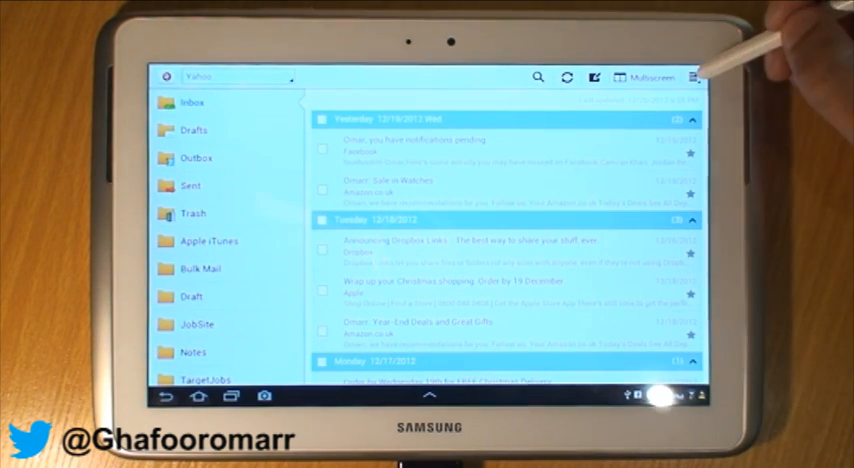
Step: Open the mailbox options menu over the Yahoo inbox
{"action": "left_click", "coordinate": [693, 78]}
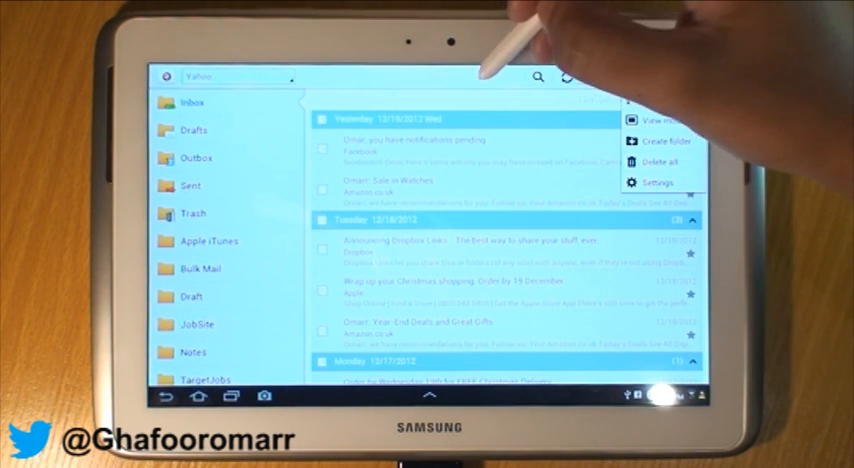